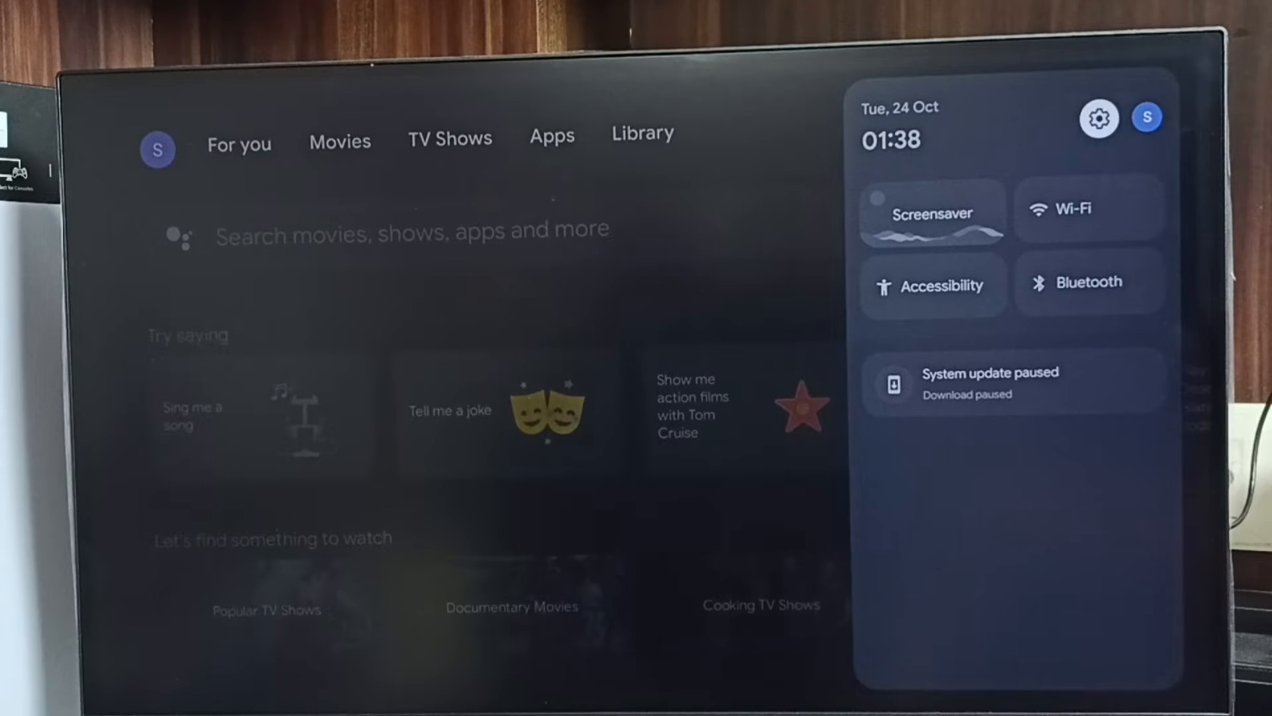
Step: Open the TV settings from the gear and go to the HDMI-CEC options page
{"action": "left_click", "coordinate": [1098, 118]}
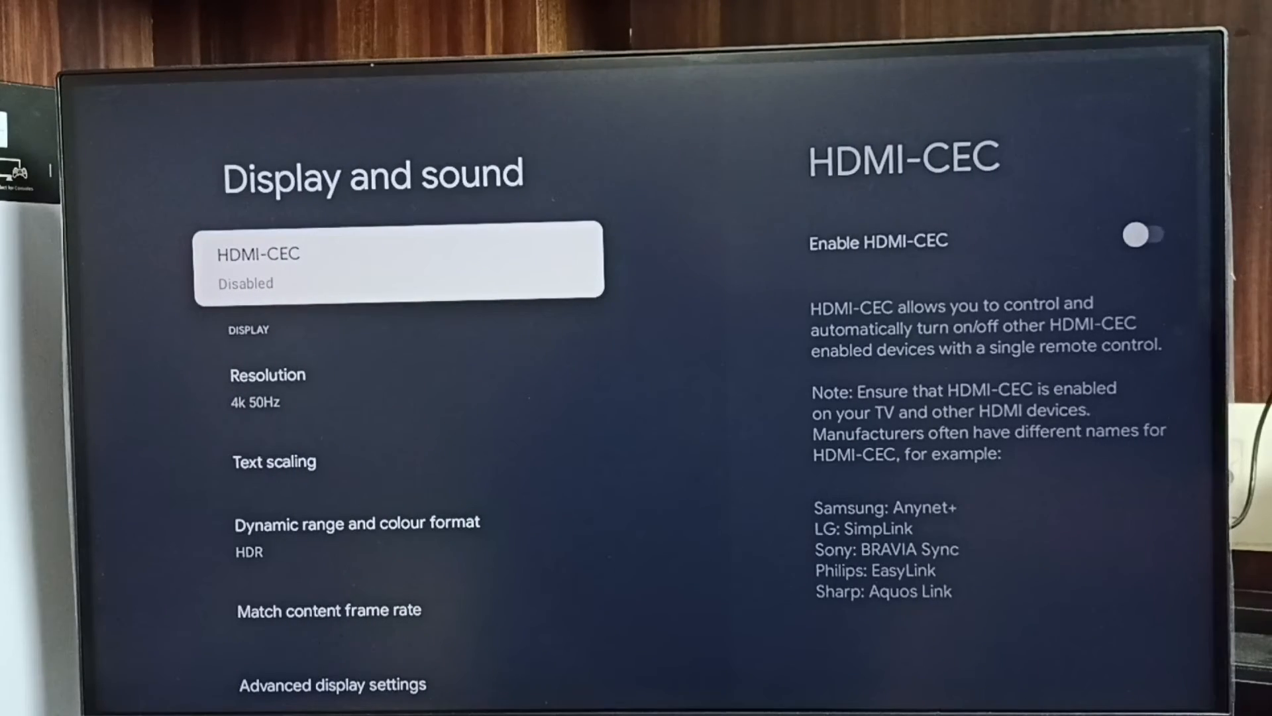
{"action": "left_click", "coordinate": [397, 260]}
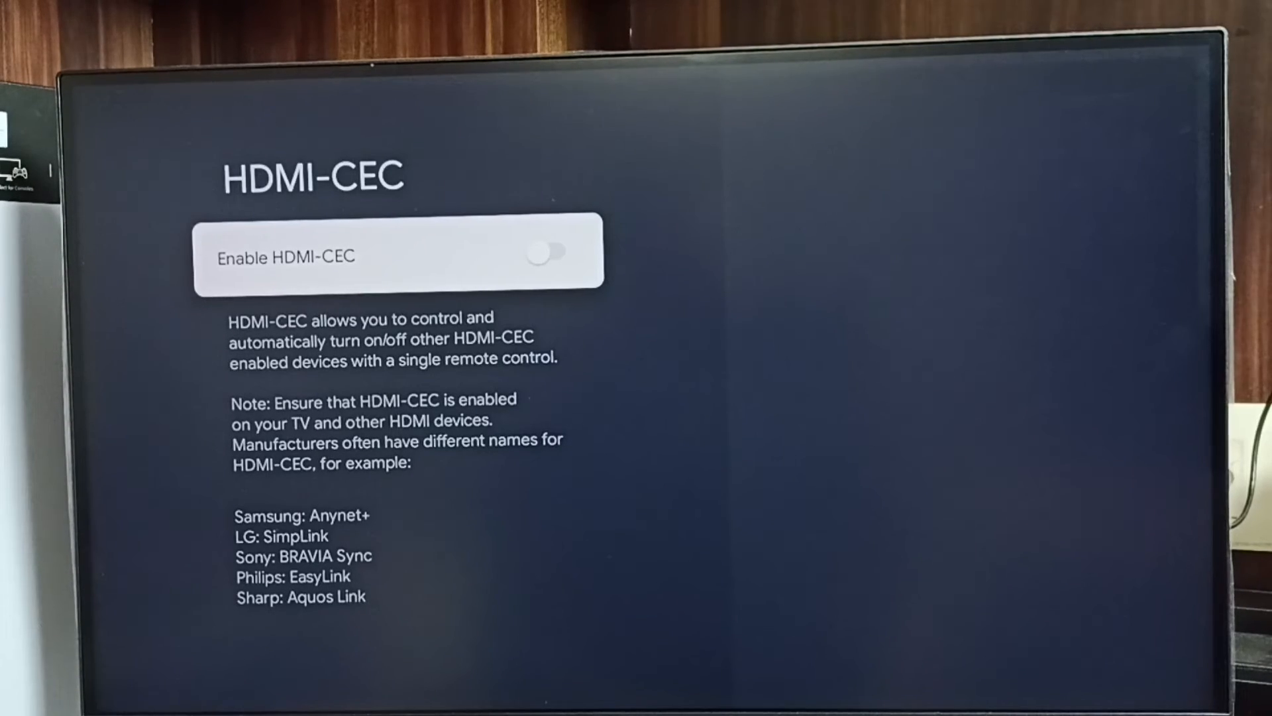
Step: Switch the Enable HDMI-CEC toggle on
{"action": "left_click", "coordinate": [552, 253]}
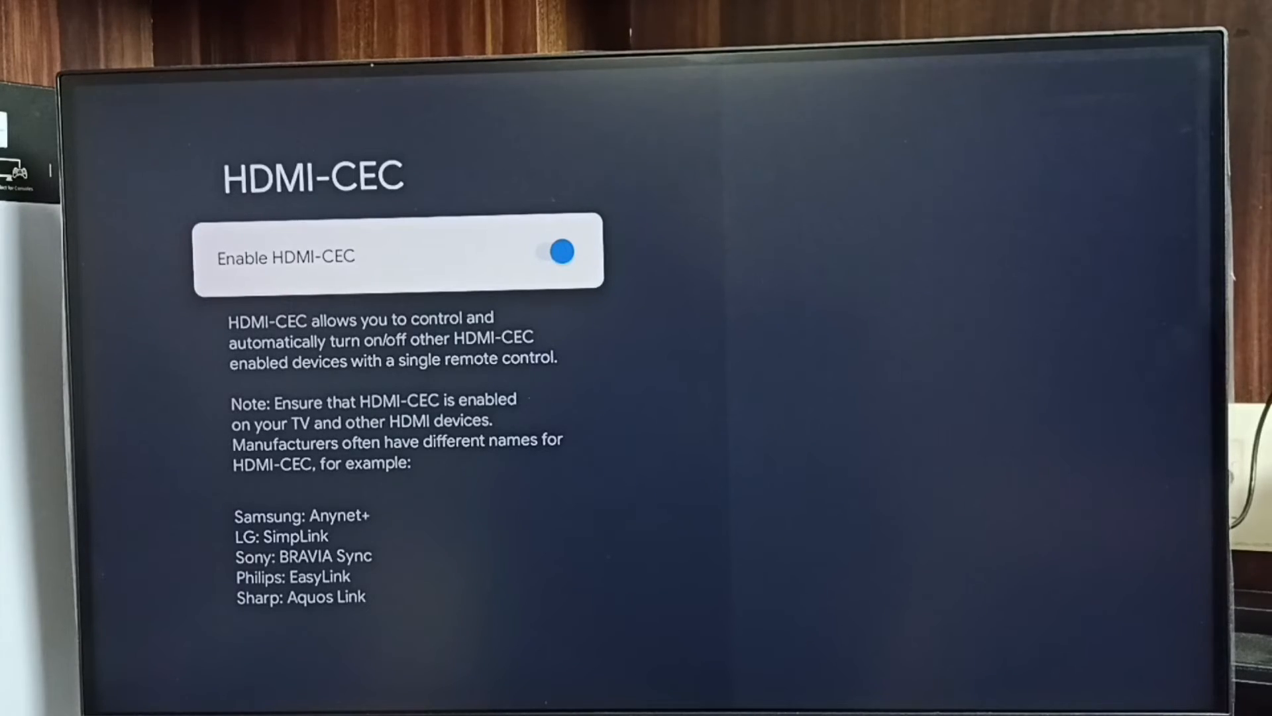